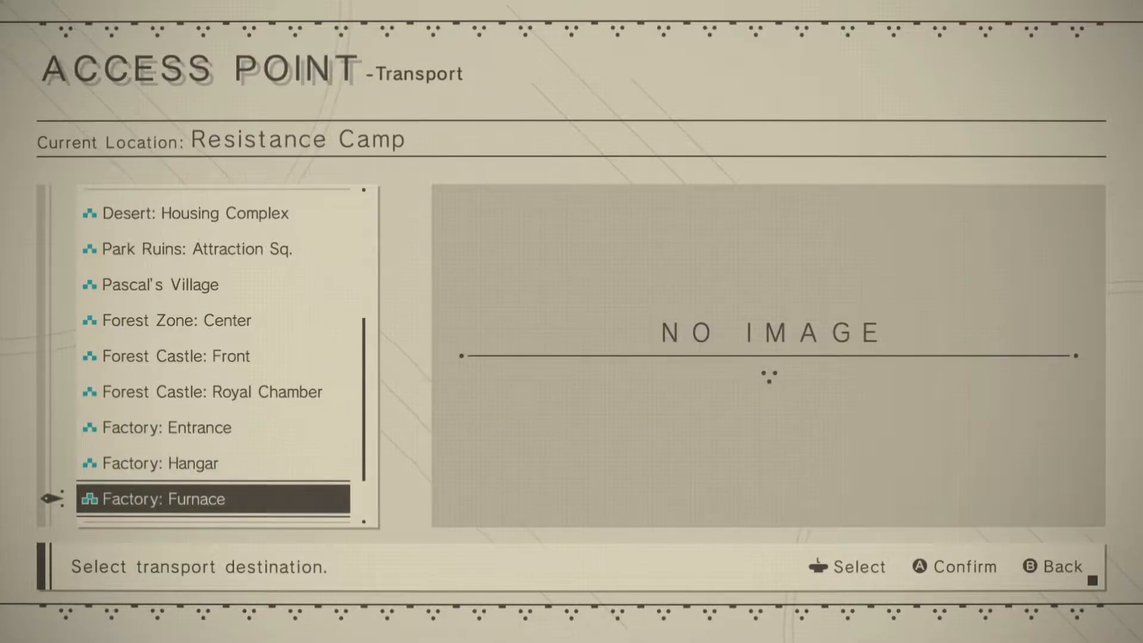
- Select Factory: Furnace as the transport destination and confirm the move
{"action": "key", "text": "Up"}
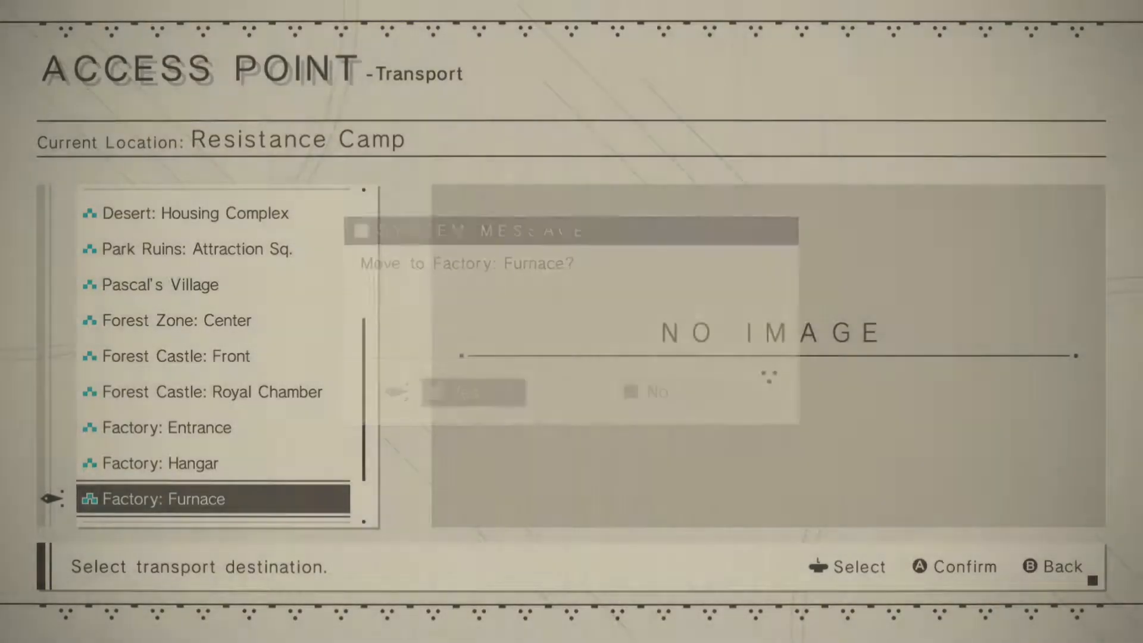
{"action": "key", "text": "enter"}
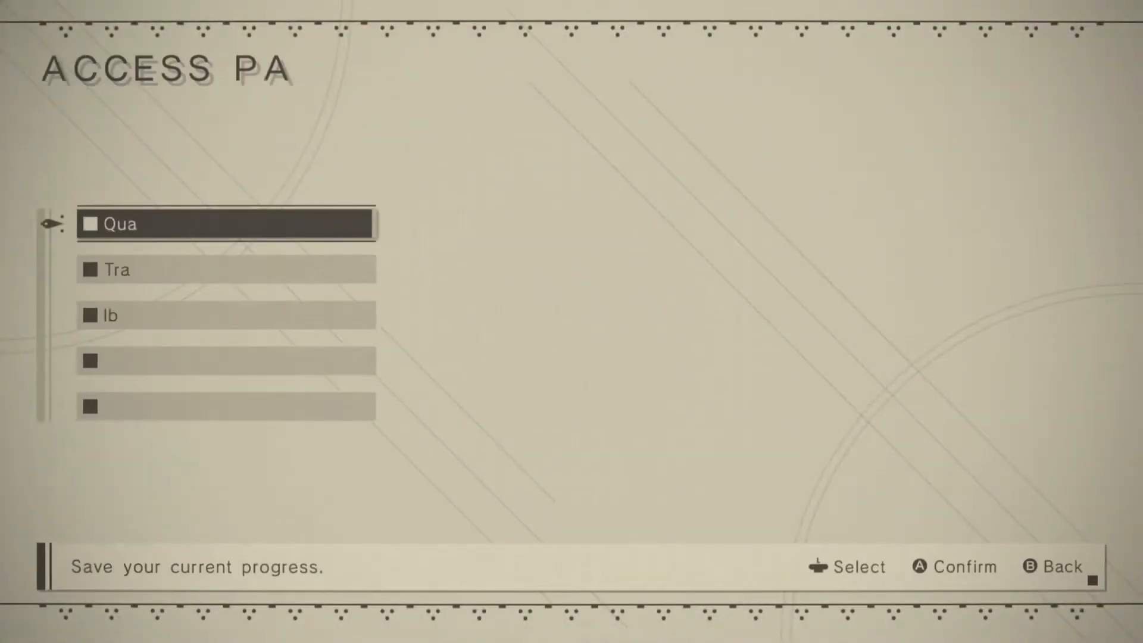
- Quick-save, then load the Factory: Furnace save from the load game list
{"action": "left_click", "coordinate": [226, 224]}
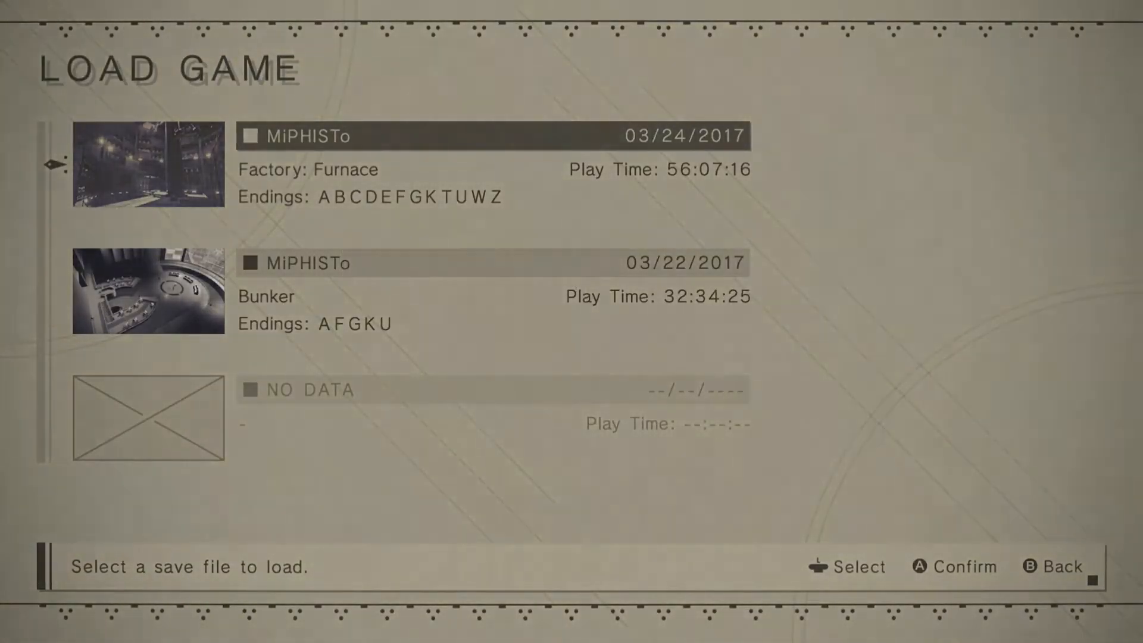
{"action": "left_click", "coordinate": [492, 136]}
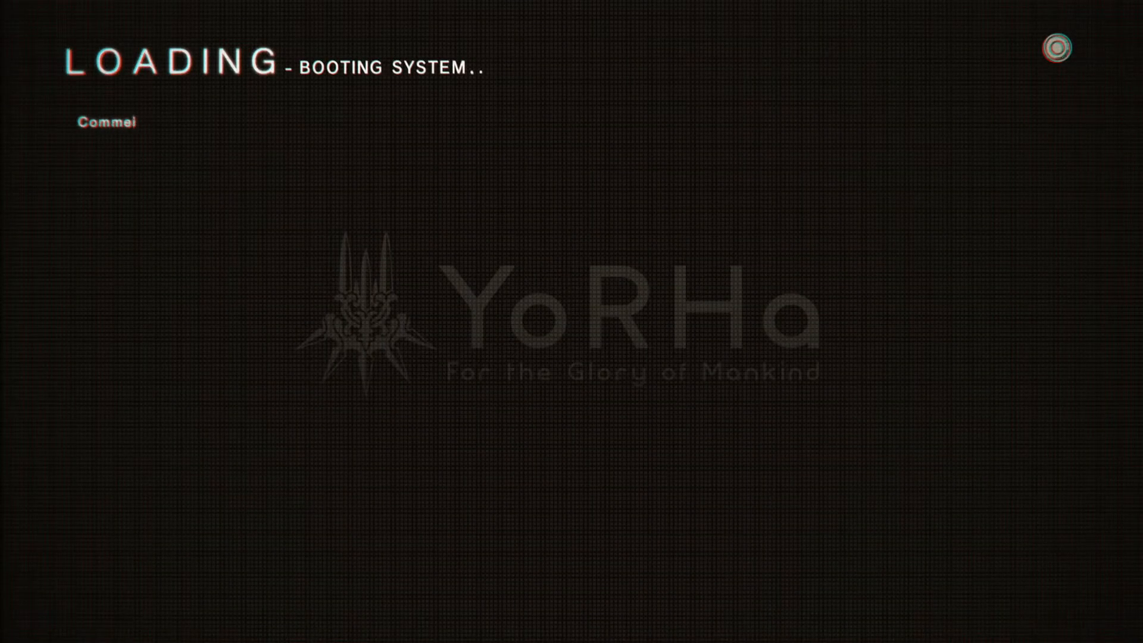